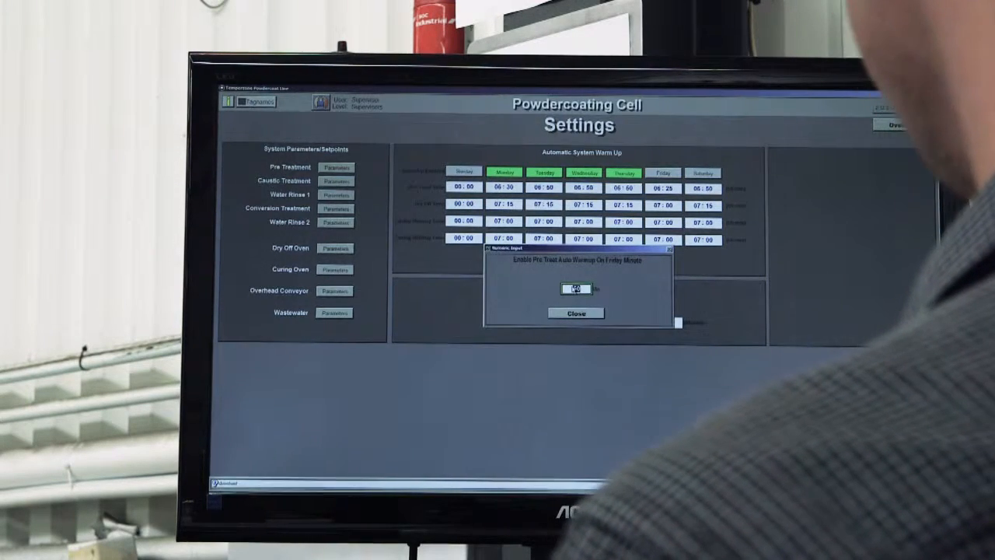
Confirm Friday's Pre Treat and Dry Off Oven warm-up minutes so the first time reads 06:50.
left_click(575, 312)
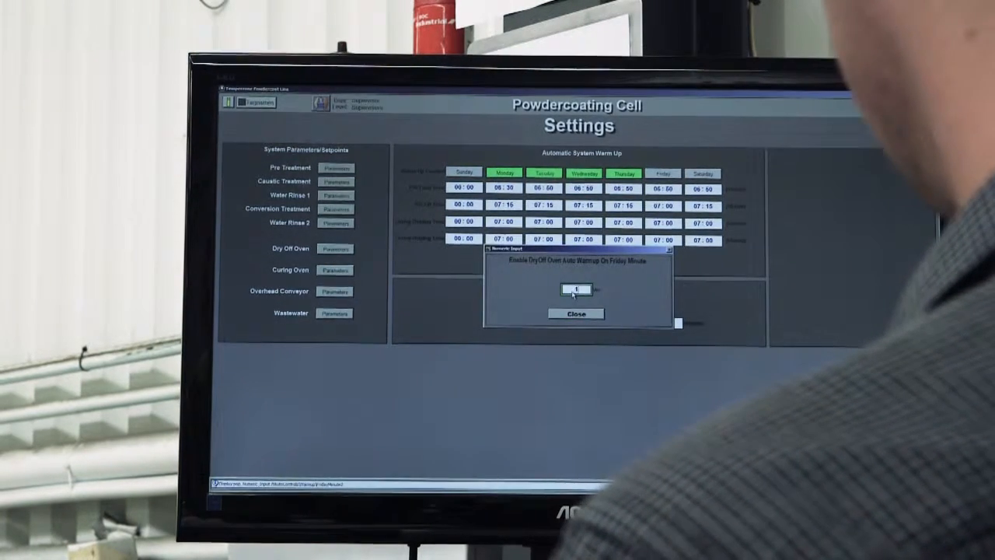
left_click(576, 314)
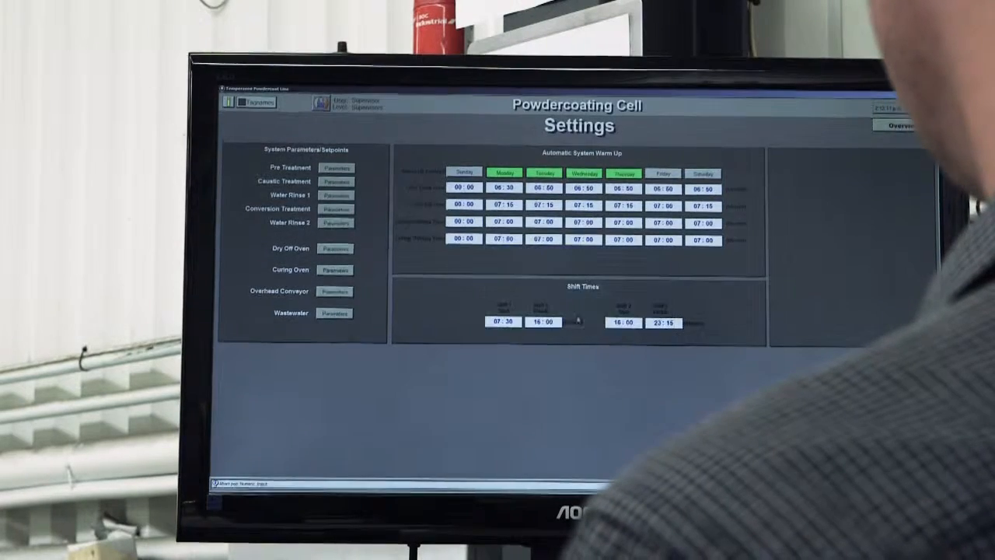